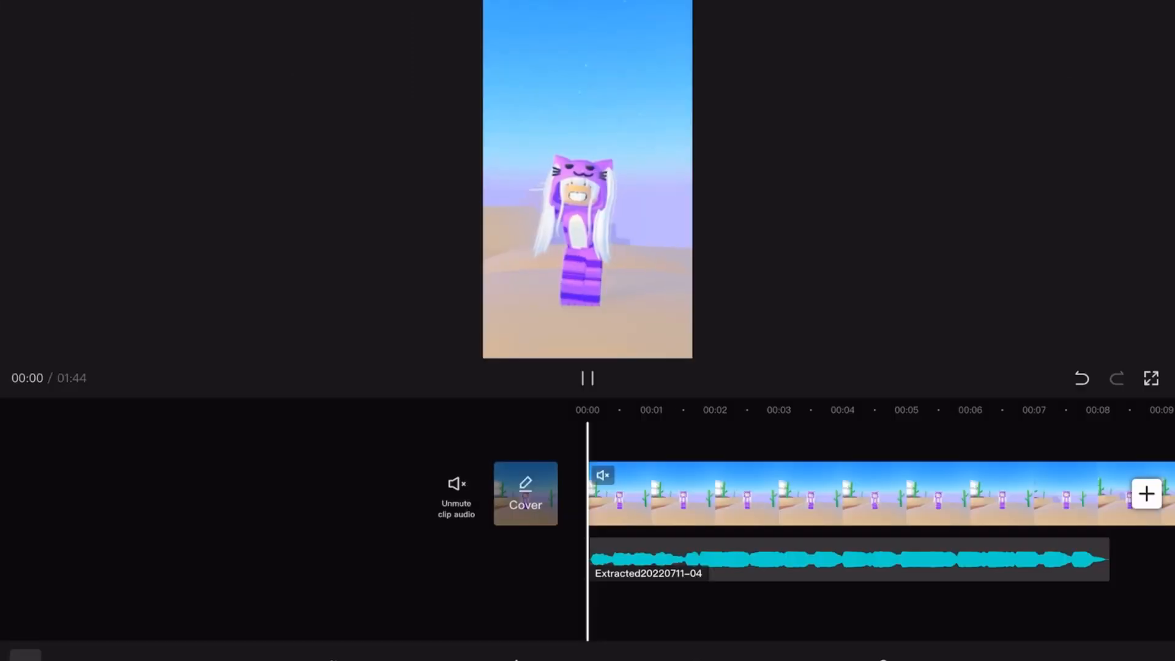
Preview playback to find the beat drop near 00:02 and split video and audio there
{"action": "left_click", "coordinate": [588, 378]}
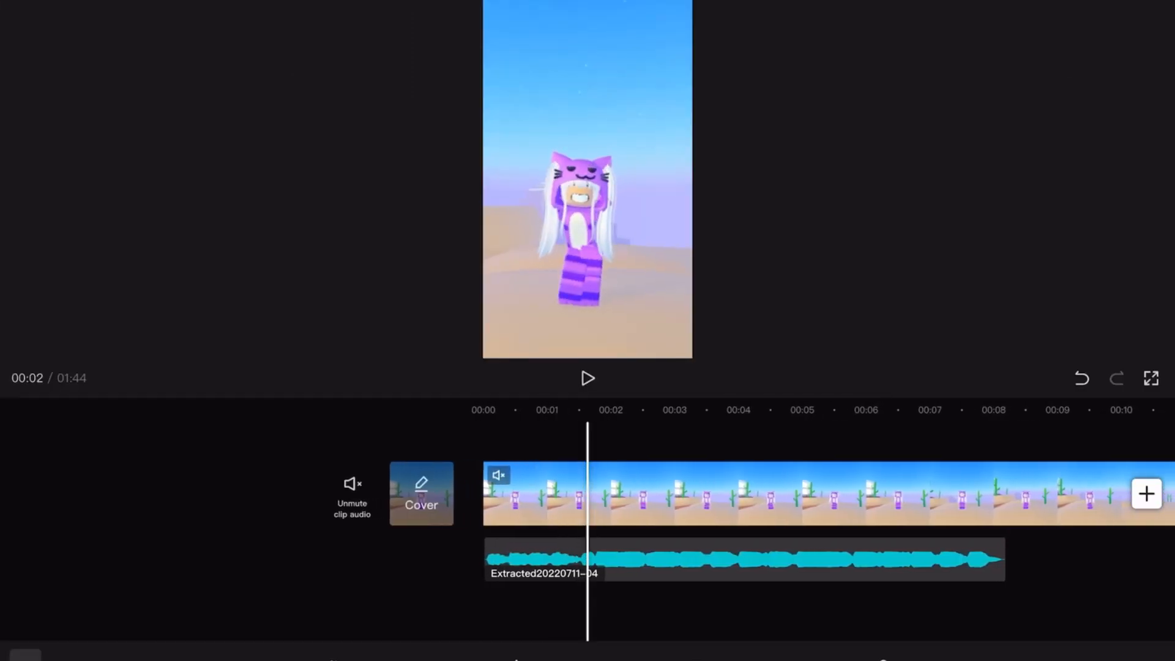
{"action": "left_click", "coordinate": [587, 378]}
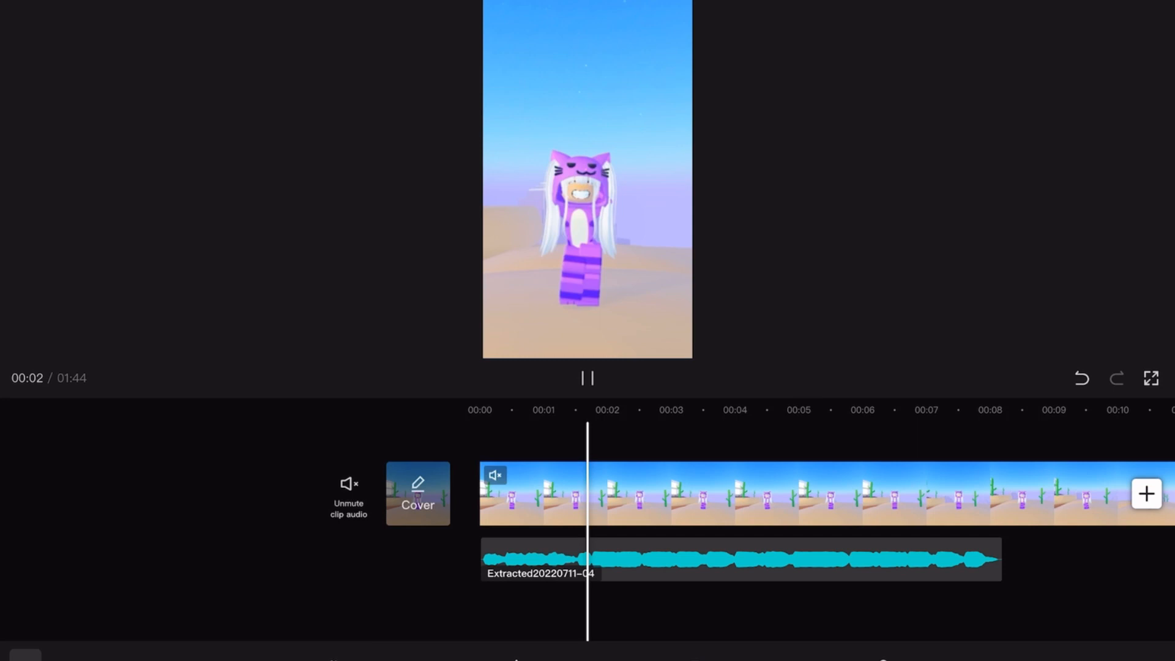
{"action": "left_click", "coordinate": [588, 380]}
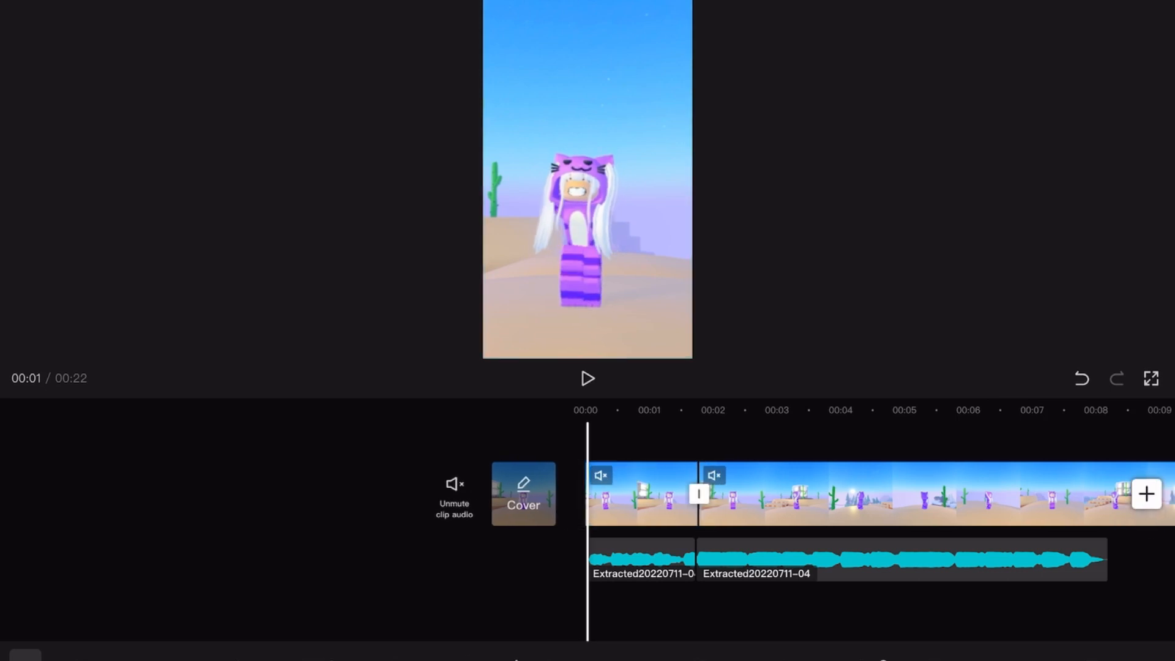
Trim the split clips down to a 9-second total project length
{"action": "left_click", "coordinate": [587, 379]}
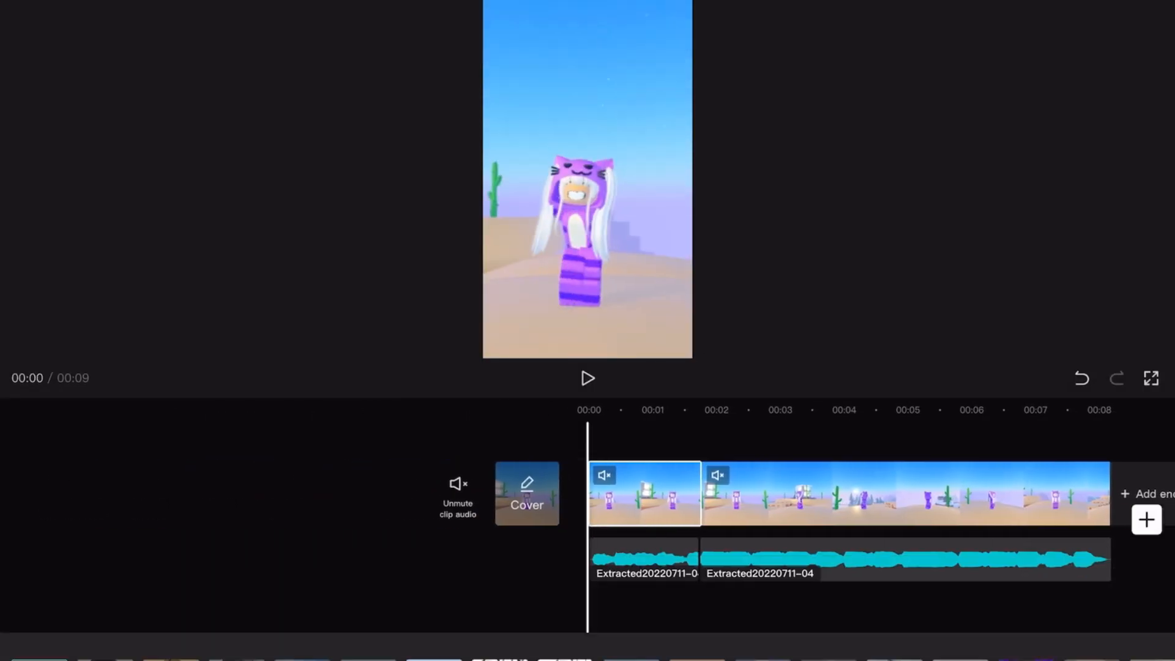
Replace extracted audio with a Sounds-collection track, give clip two auto velocity, and preview
{"action": "left_click", "coordinate": [588, 378]}
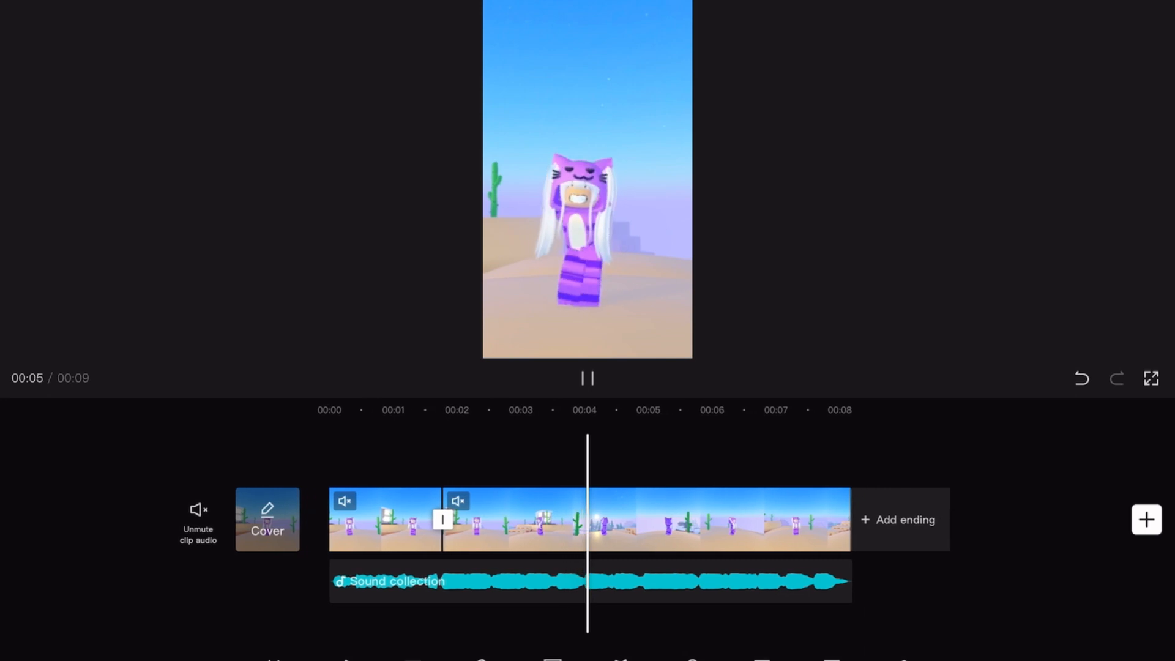
{"action": "left_click", "coordinate": [587, 378]}
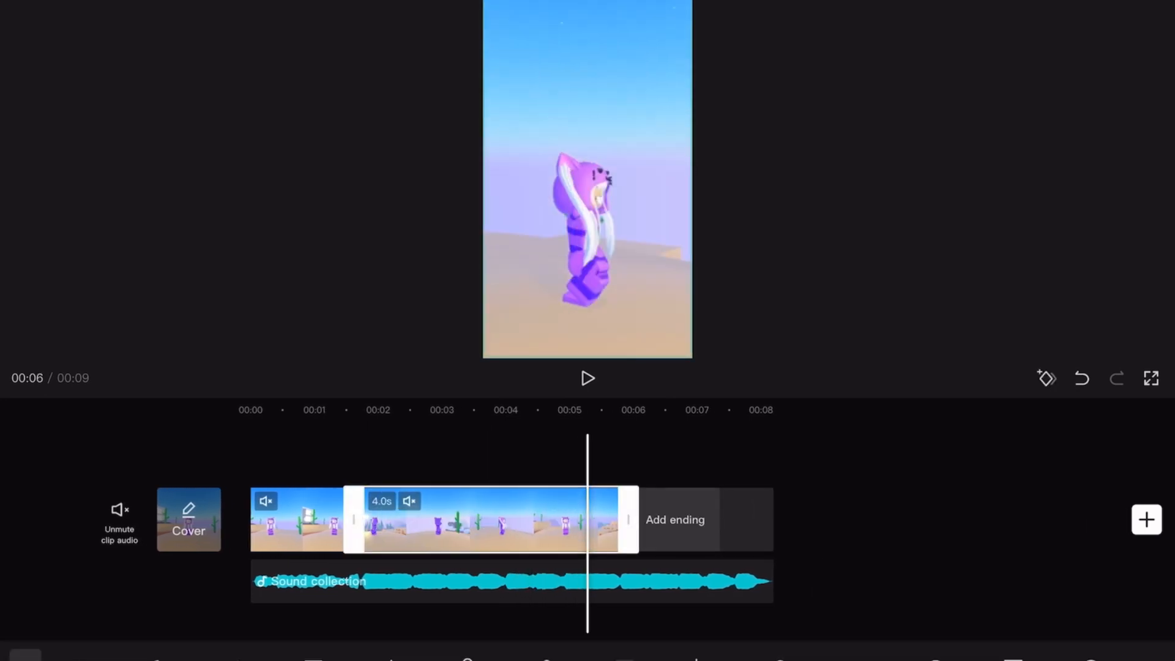
{"action": "left_click", "coordinate": [588, 379]}
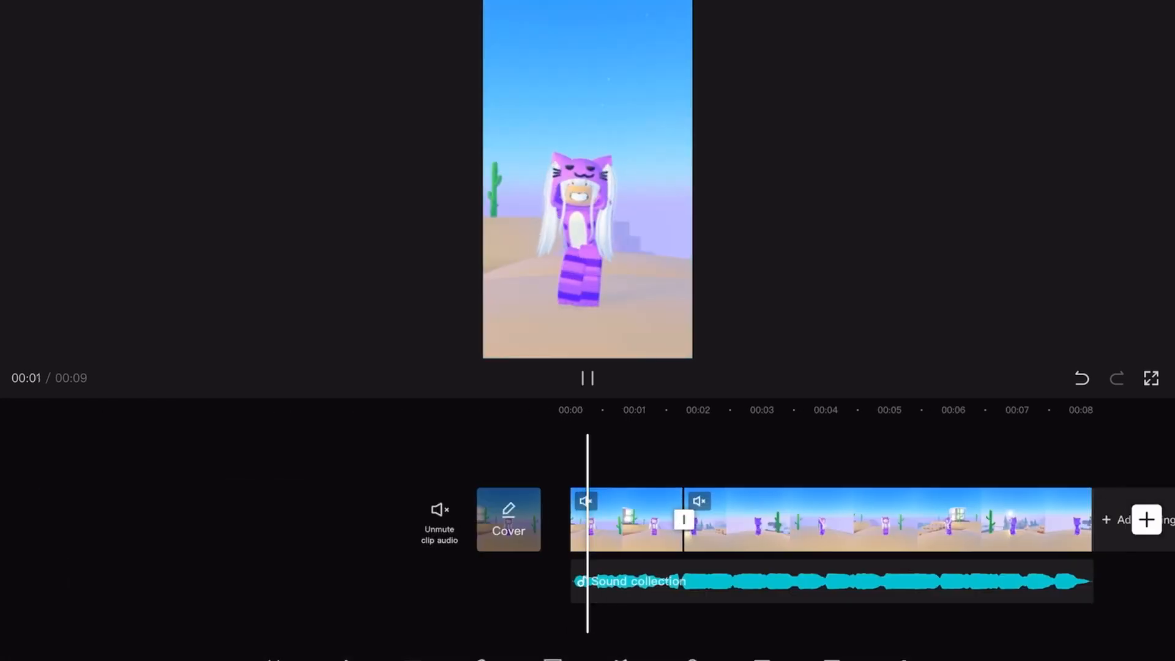